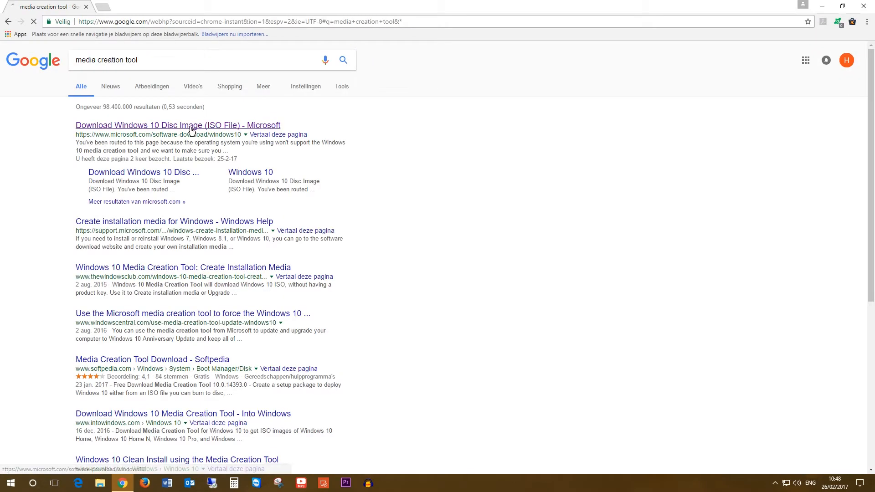
Open Microsoft's Windows 10 download page and let the downloaded Media Creation Tool run
left_click(177, 125)
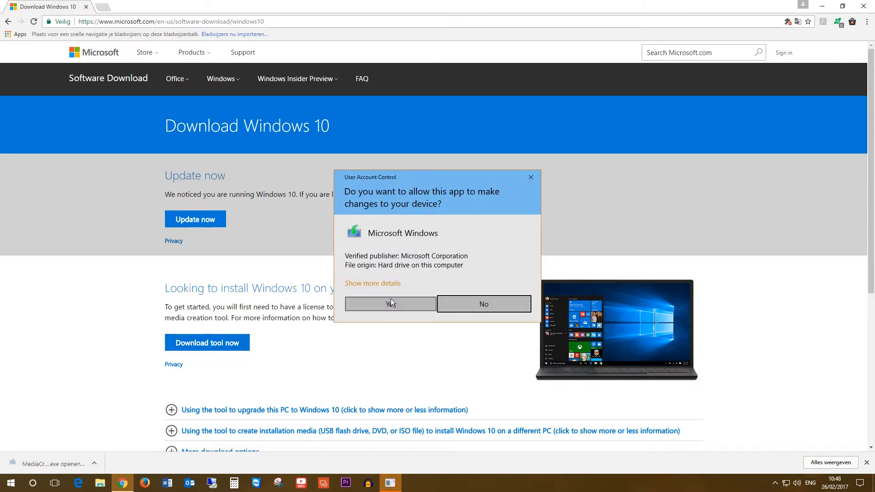
left_click(390, 303)
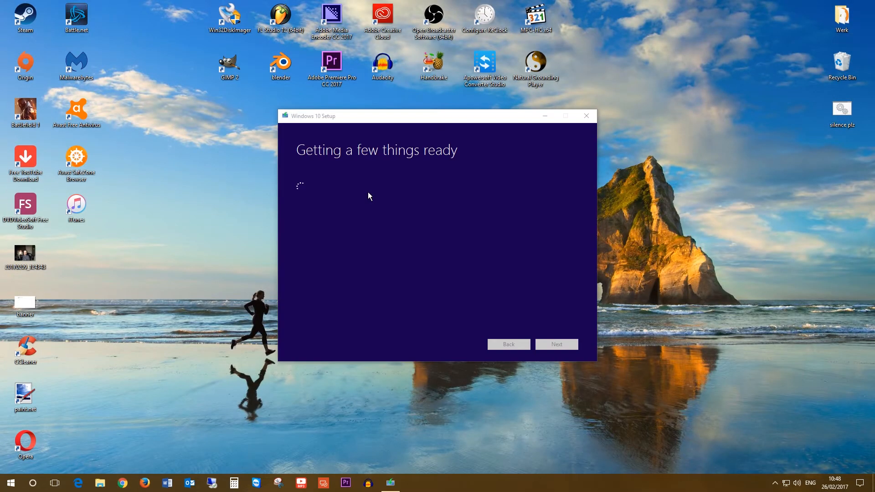
mouse_move(348, 199)
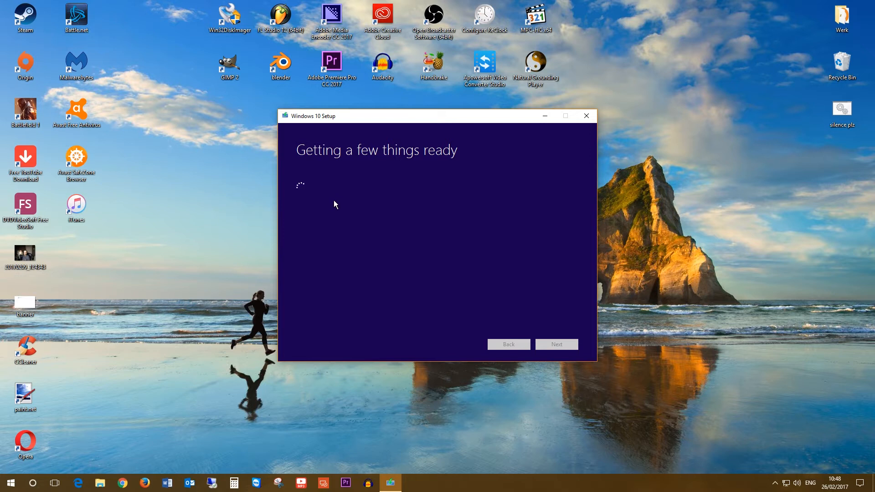
mouse_move(329, 202)
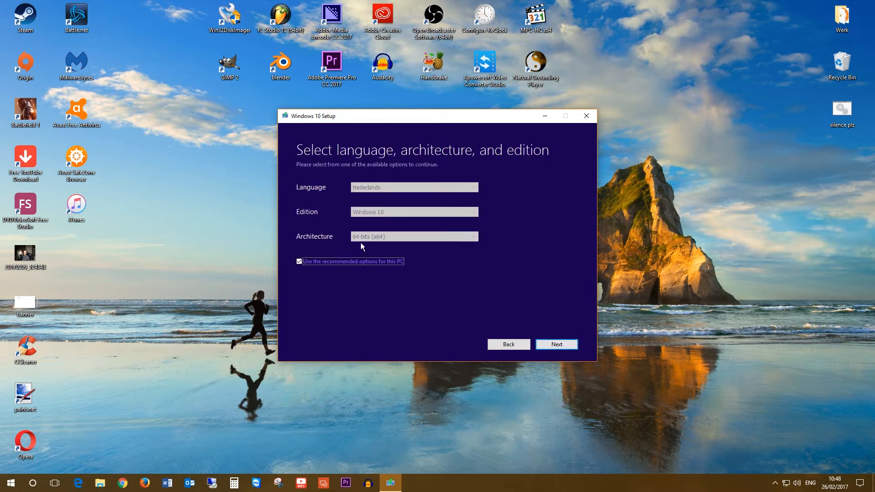
Drop the recommended options, choose English (United States), and accept the edition mismatch warning
left_click(413, 187)
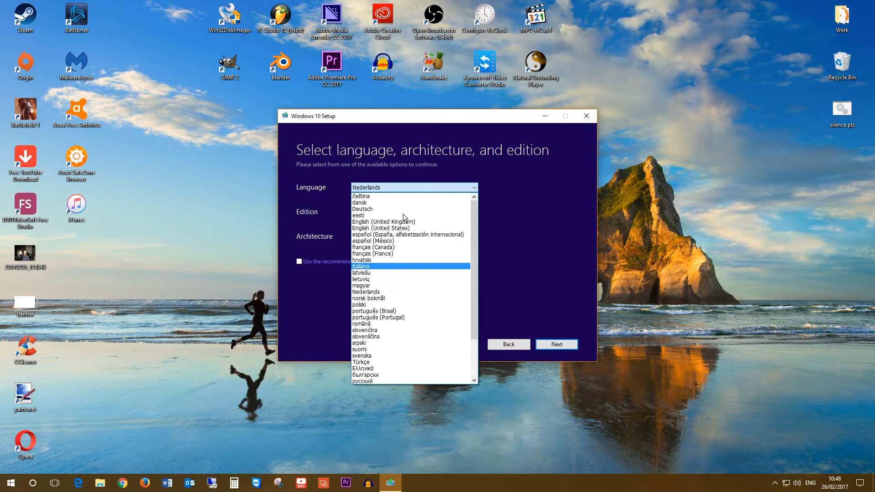
left_click(382, 228)
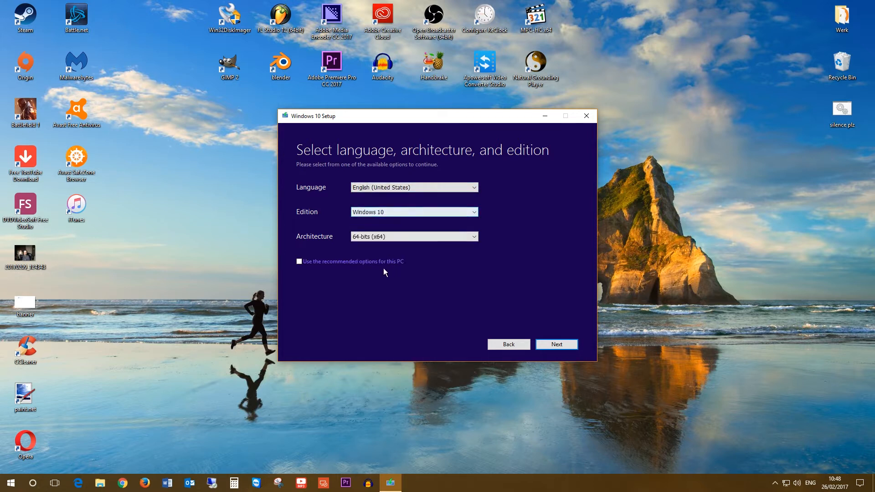
left_click(556, 343)
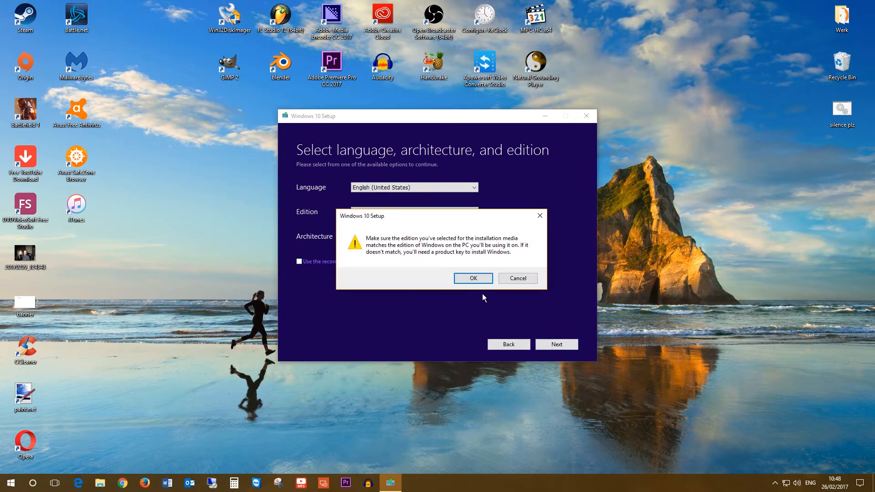
left_click(472, 278)
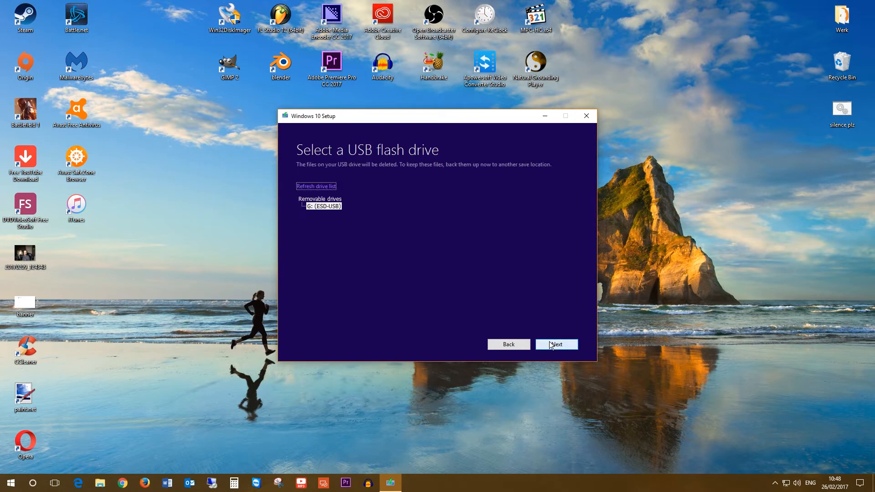
Write Windows 10 to the G: (ESD-USB) drive and close the tool once it's ready
left_click(556, 345)
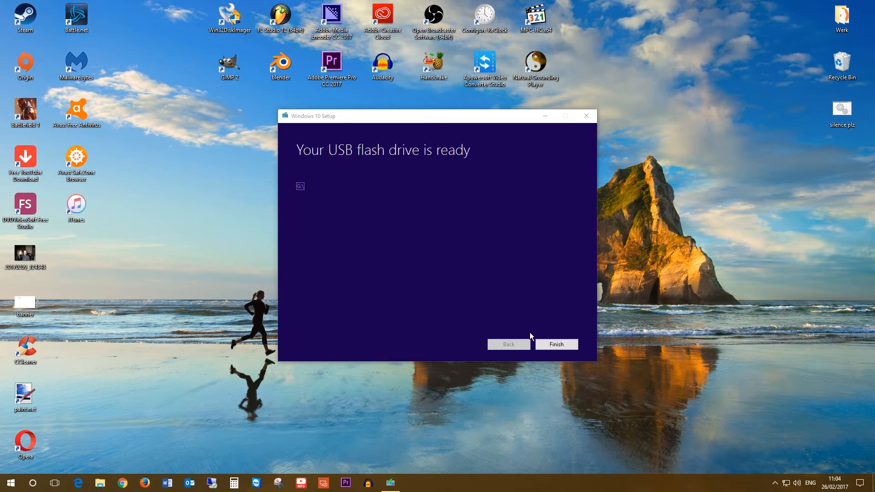
left_click(555, 343)
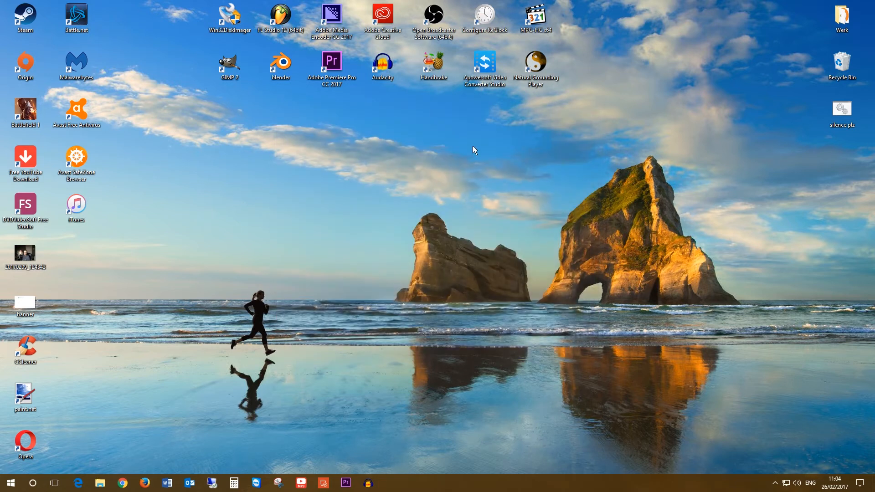
Plug in the ESD-USB (G:) drive and wait for AutoPlay to appear
left_click(775, 482)
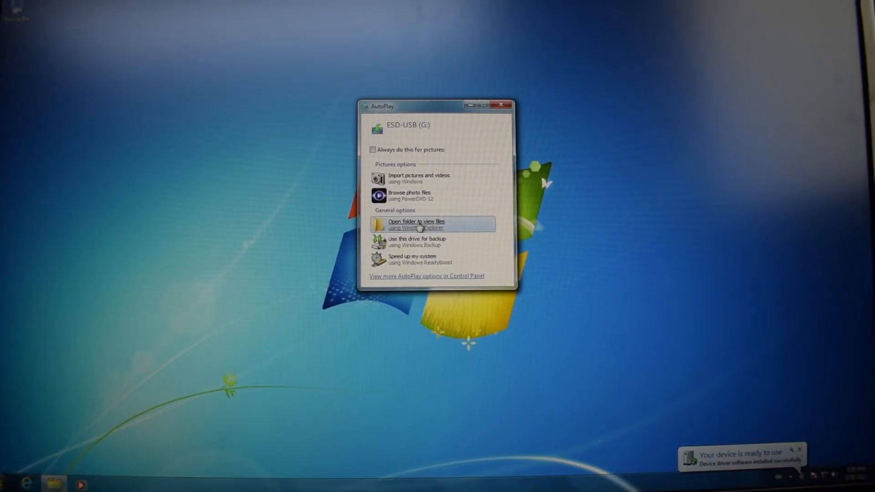
Open the ESD-USB (G:) drive's files and launch setup from it
left_click(415, 223)
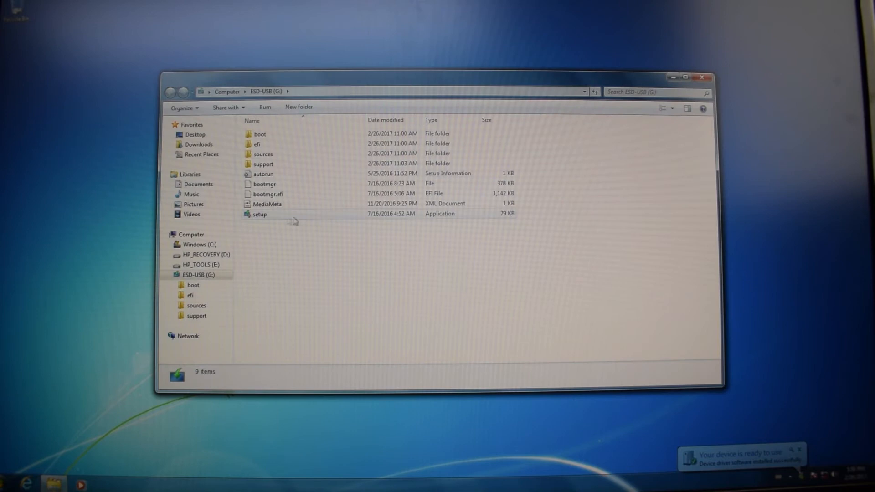
double_click(259, 213)
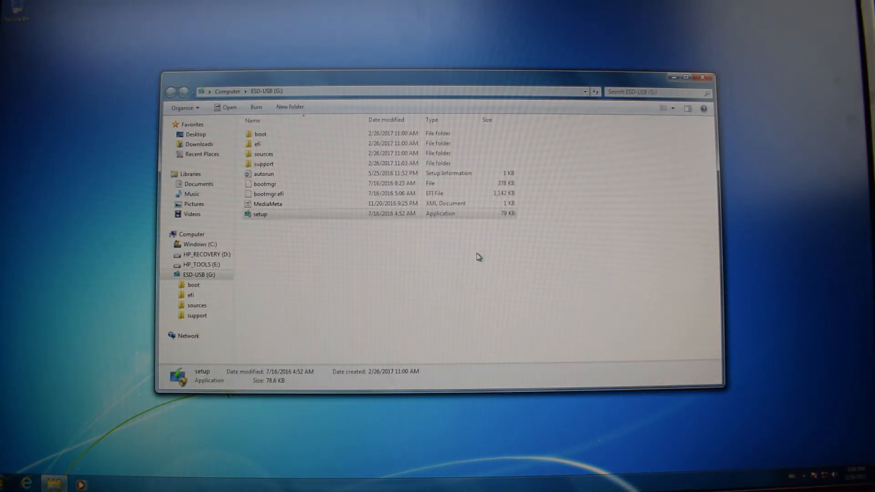
double_click(260, 214)
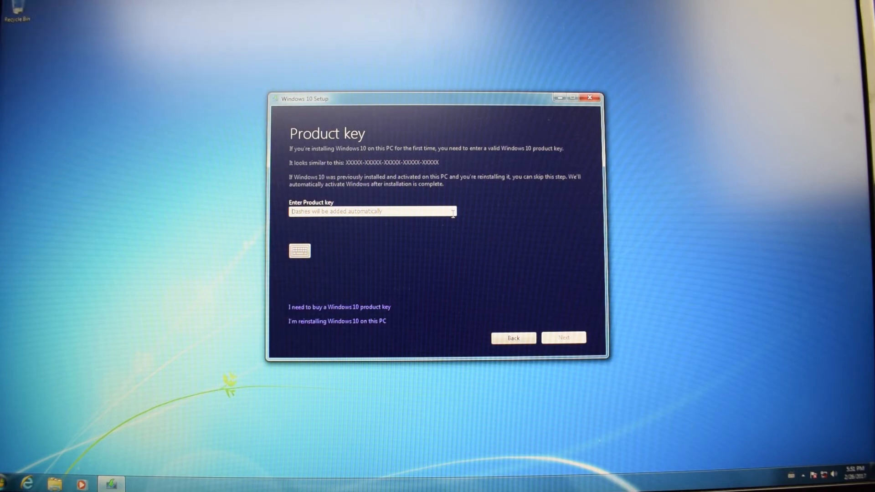
Skip the product key, accept the license, keep files and apps, and install Windows 10 Pro
left_click(337, 321)
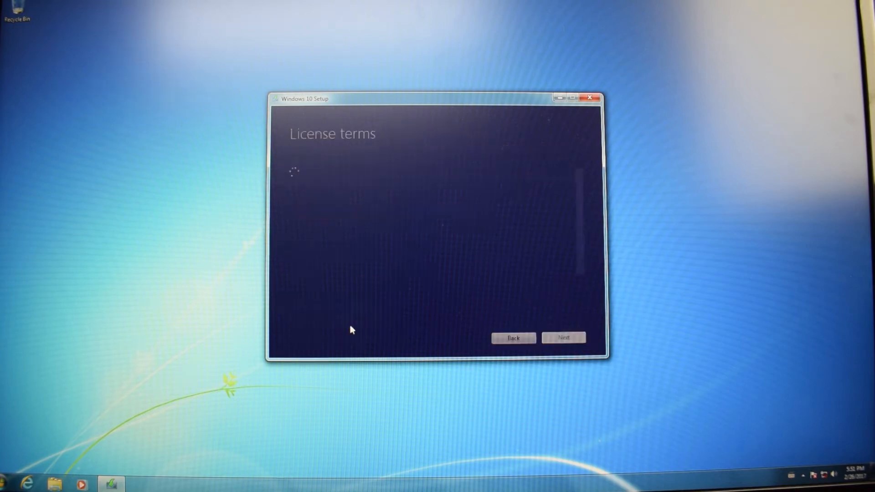
left_click(563, 337)
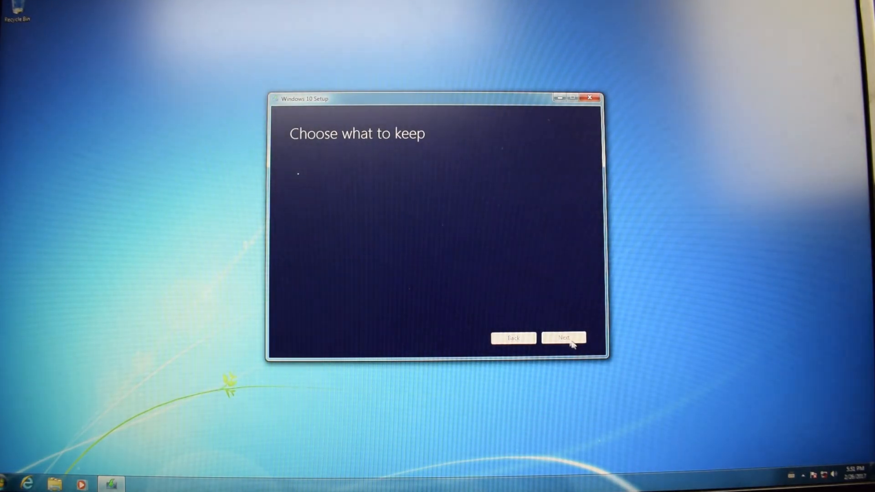
left_click(564, 338)
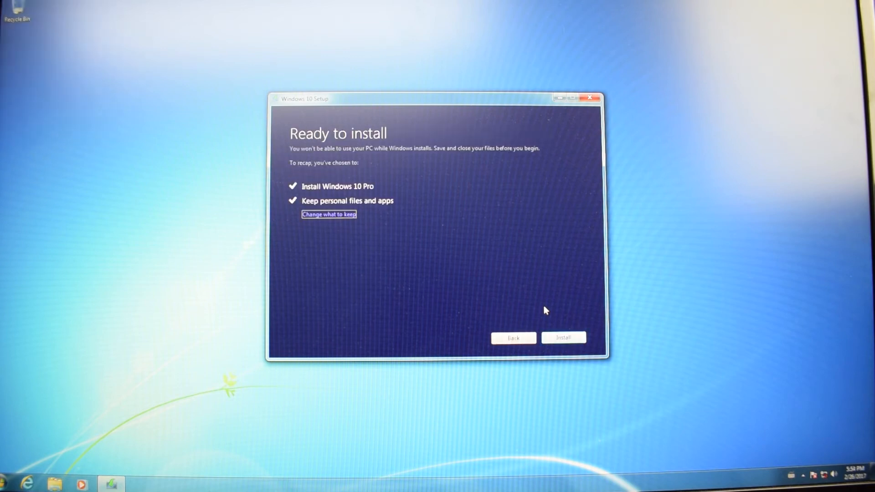
left_click(563, 337)
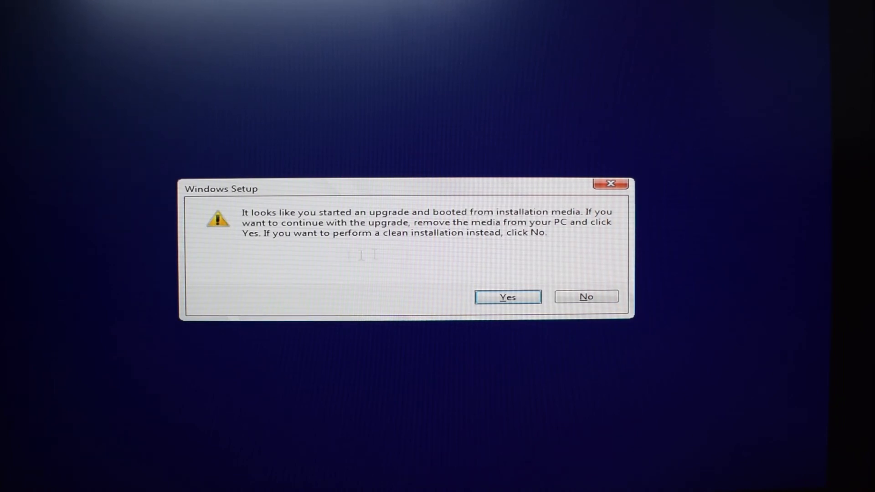
Confirm the installation-media warning so the upgrade starts working on updates
left_click(506, 296)
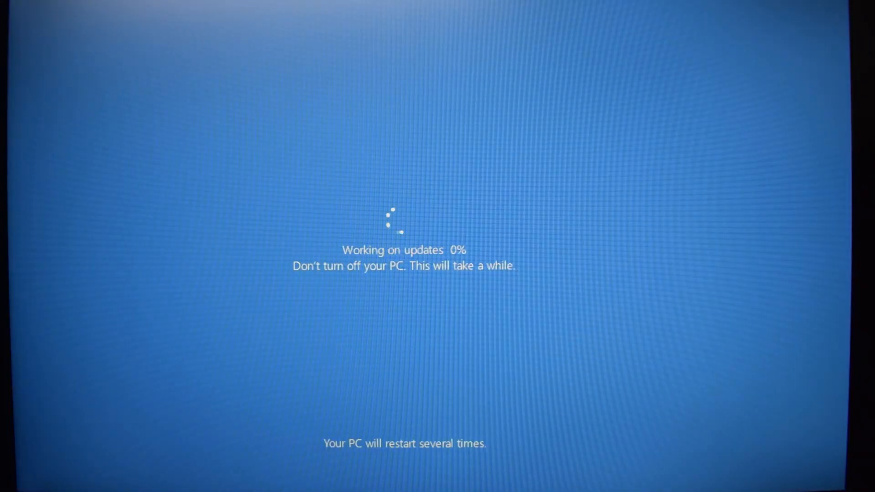